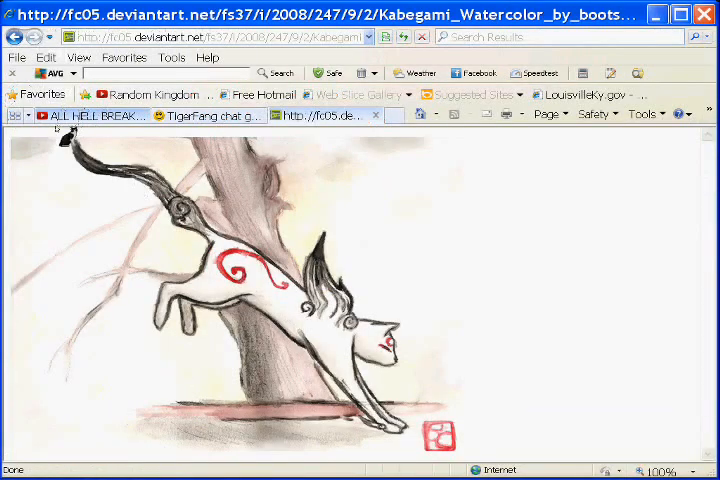
- Return to Paint and sketch a freehand outline stroke of the wolf on the canvas
click(90, 115)
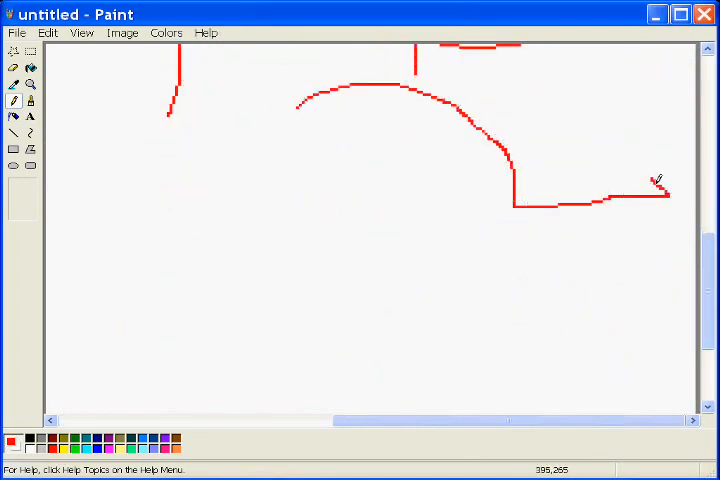
drag(670, 195, 685, 160)
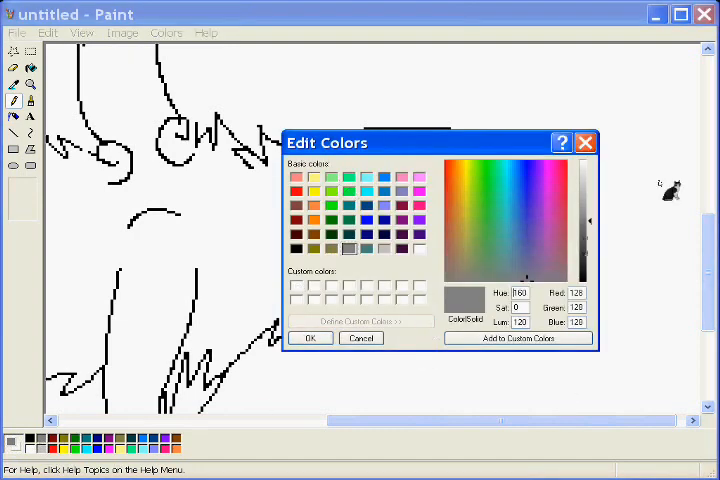
- Adjust the custom colour's luminance to a dark grey, then bring back the DeviantArt reference page
click(361, 338)
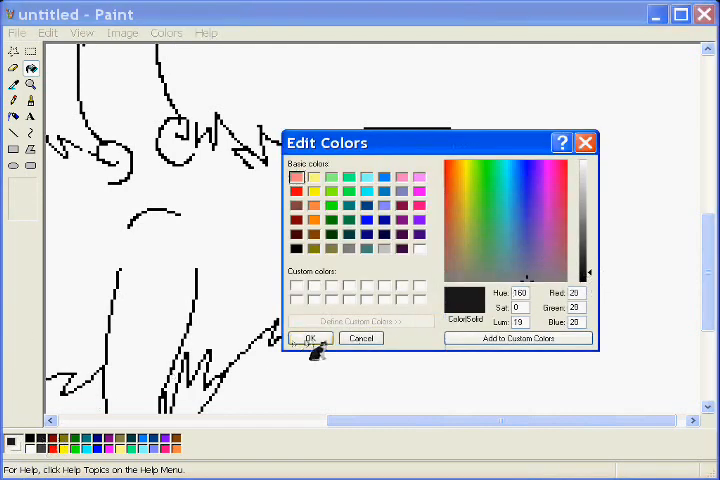
click(309, 338)
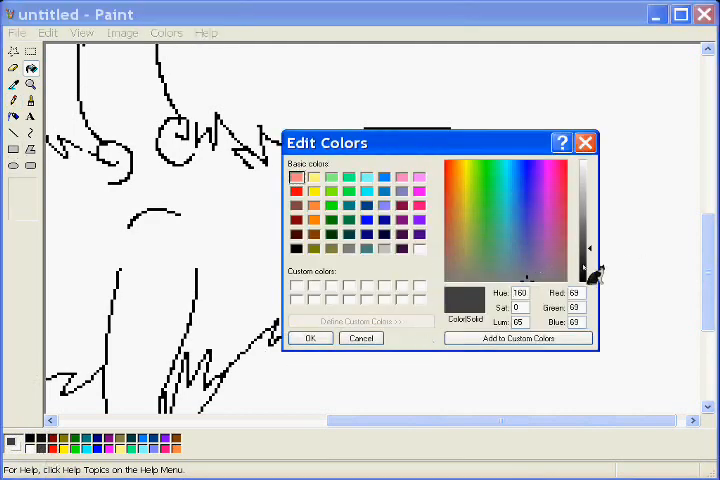
click(310, 338)
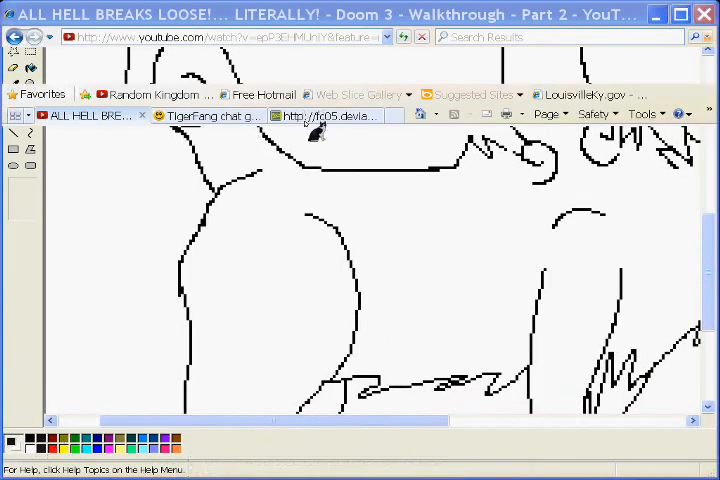
click(328, 115)
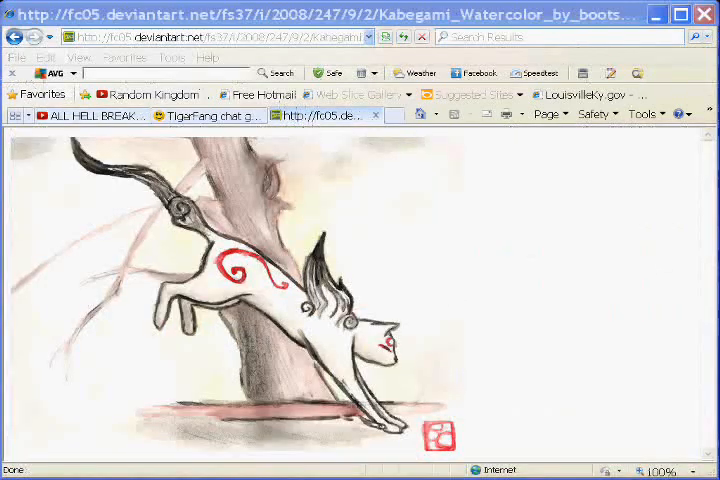